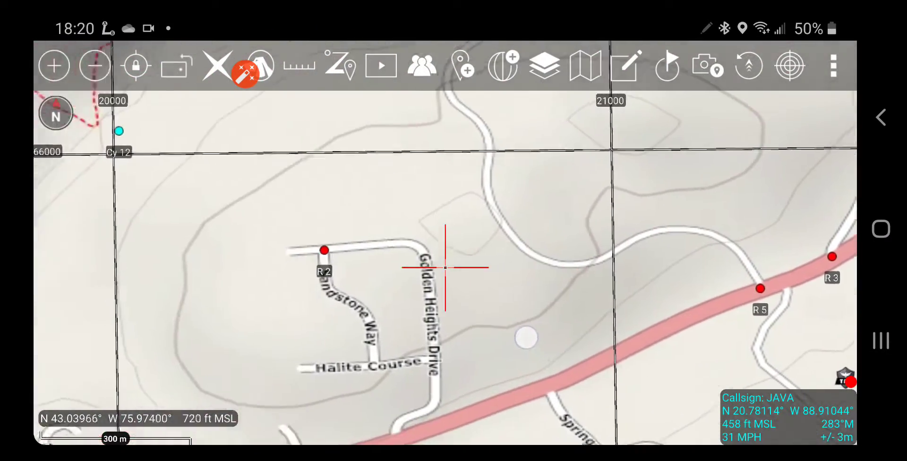
# Switch from the Google Photos park map to the ATAK card in recent apps
pyautogui.click(95, 66)
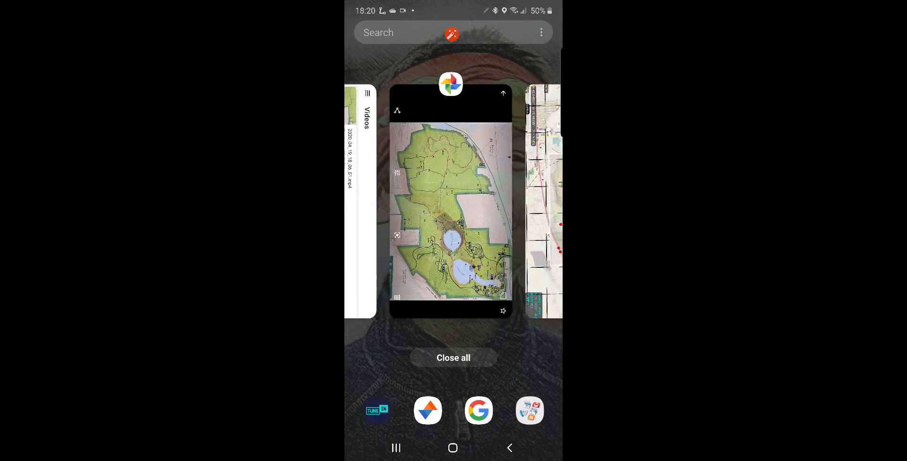
pyautogui.click(451, 209)
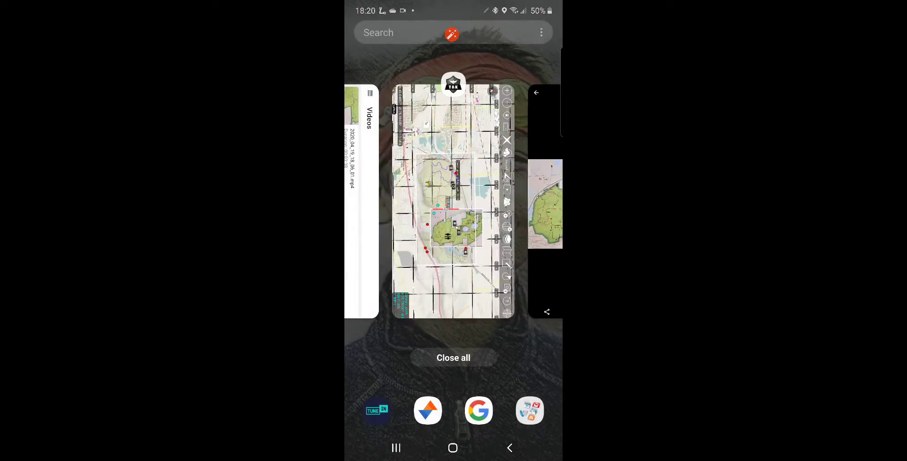
# Add the green lakes 20200323_111635.jpg image as a new rubber sheet in ATAK
pyautogui.click(454, 202)
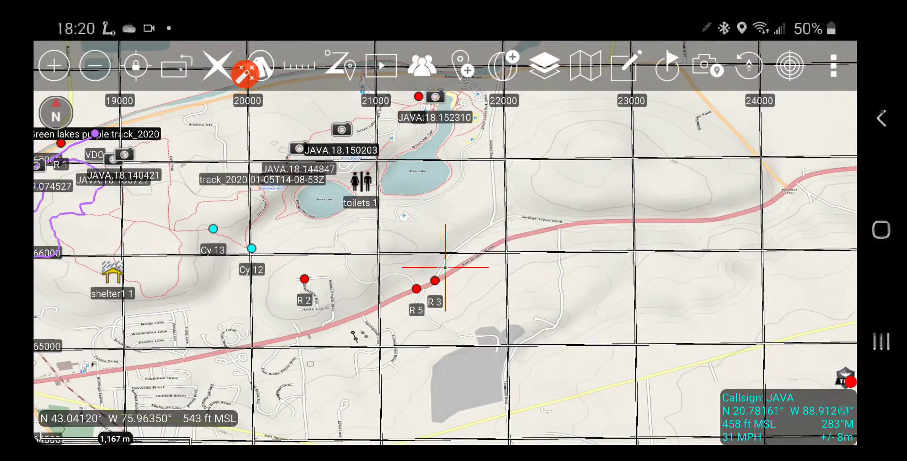
pyautogui.click(835, 66)
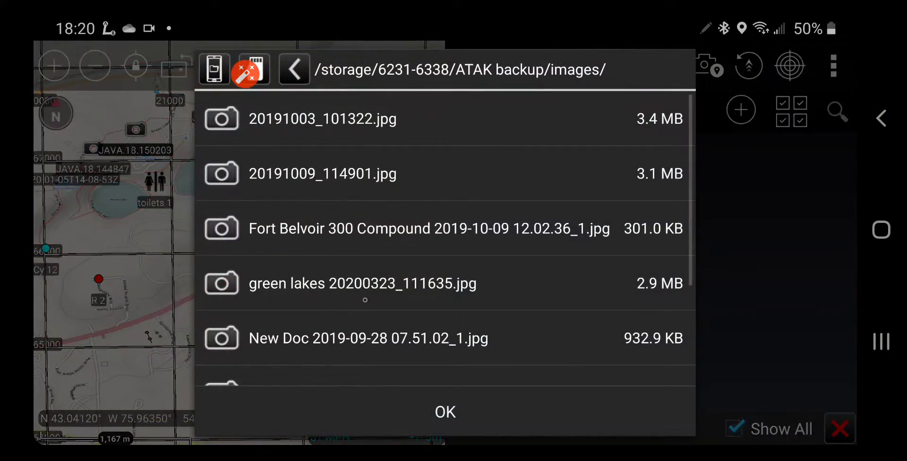
pyautogui.click(445, 412)
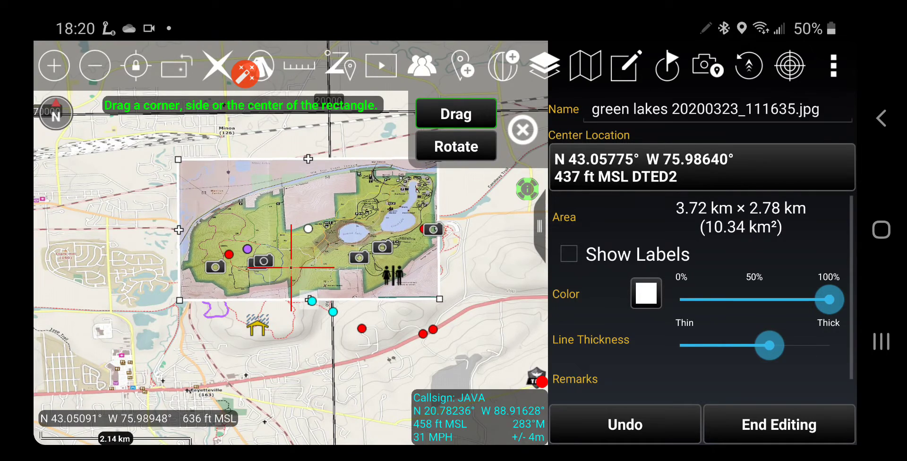
# Drag the park map sheet over the Green Lakes area of the base map
pyautogui.moveTo(312, 237); pyautogui.dragTo(284, 243)
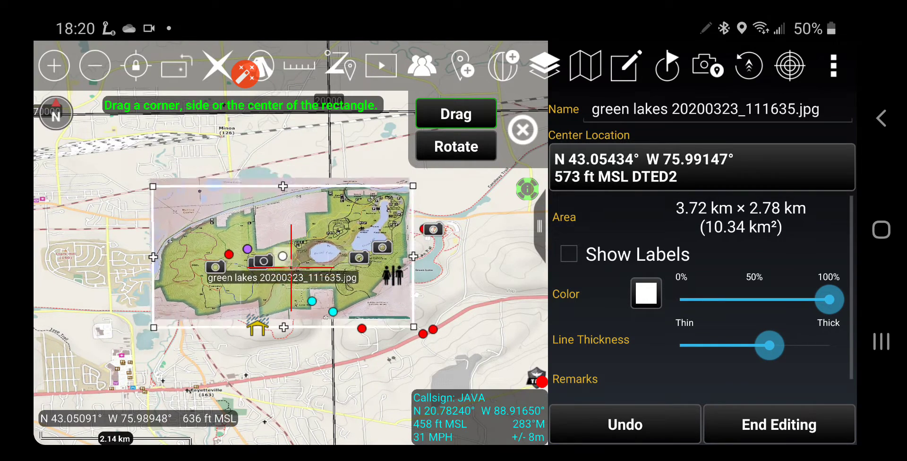
pyautogui.moveTo(284, 253); pyautogui.dragTo(334, 278)
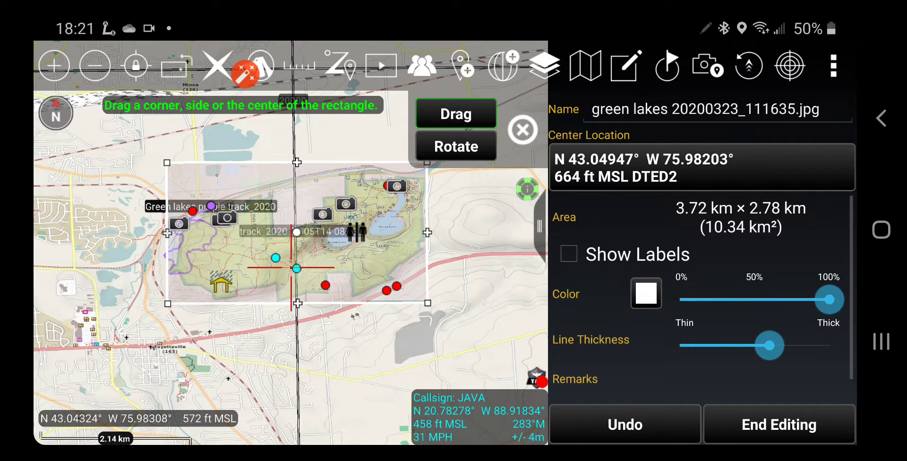
pyautogui.moveTo(168, 230); pyautogui.dragTo(122, 230)
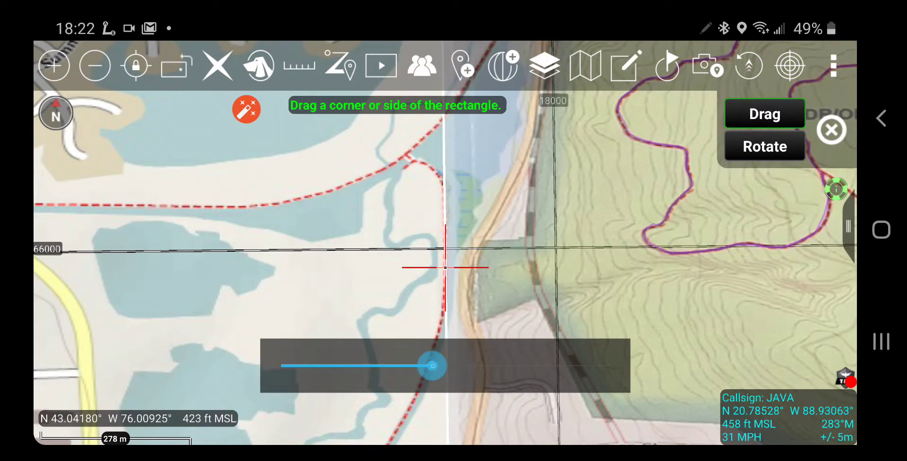
# Adjust sheet transparency and drag edges until trails and lakes align with the base map
pyautogui.moveTo(433, 366); pyautogui.dragTo(463, 366)
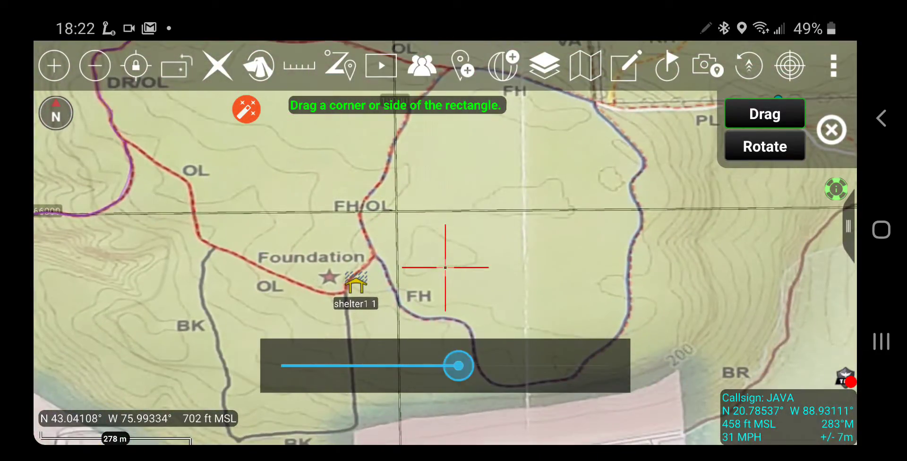
pyautogui.moveTo(459, 365); pyautogui.dragTo(357, 365)
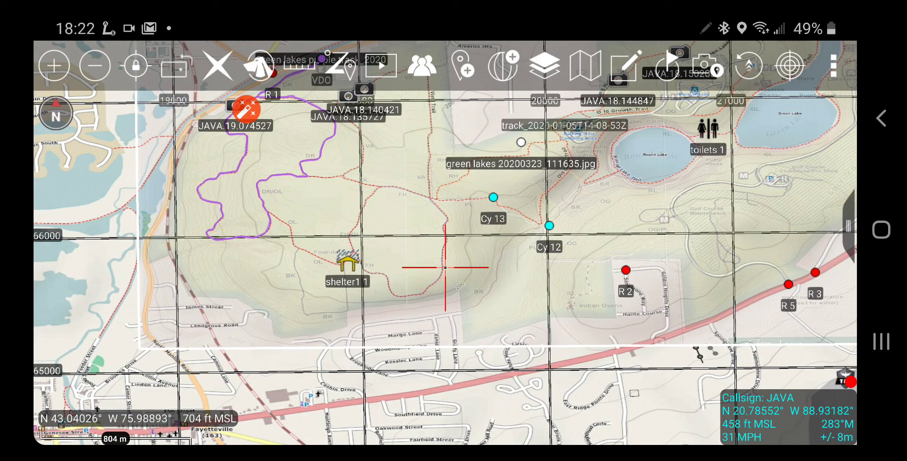
# Open Overlay Manager and go to the Rubber Sheets category
pyautogui.click(544, 65)
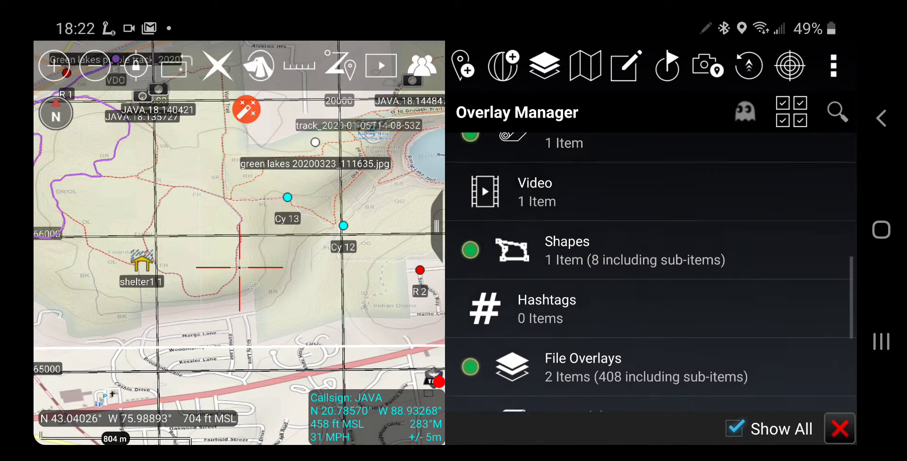
pyautogui.scroll(3)
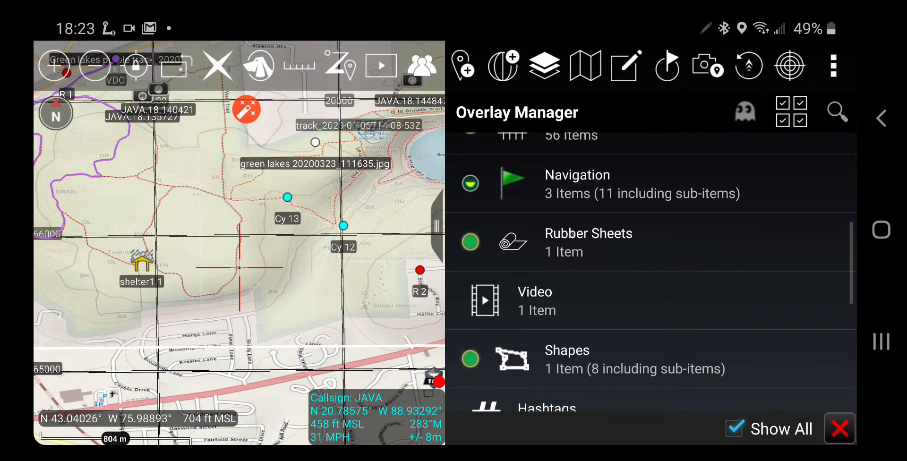
pyautogui.click(589, 241)
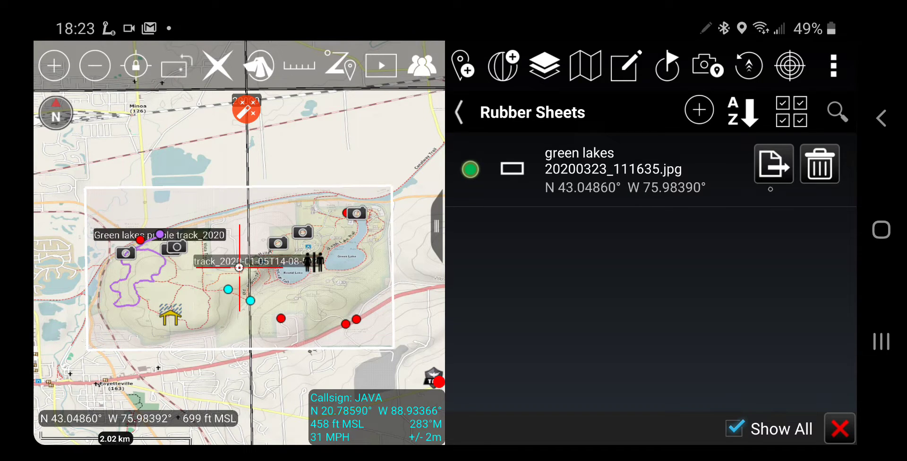
# Export the green lakes rubber sheet to KMZ and confirm importing it
pyautogui.click(238, 267)
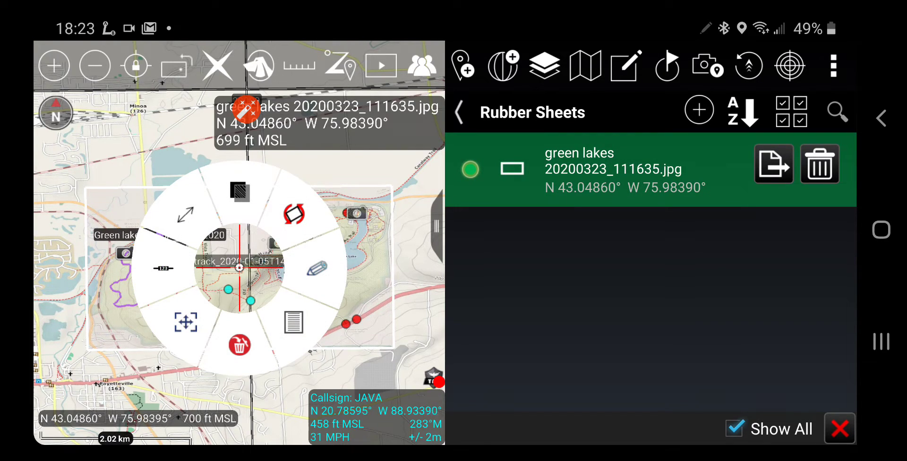
pyautogui.click(773, 164)
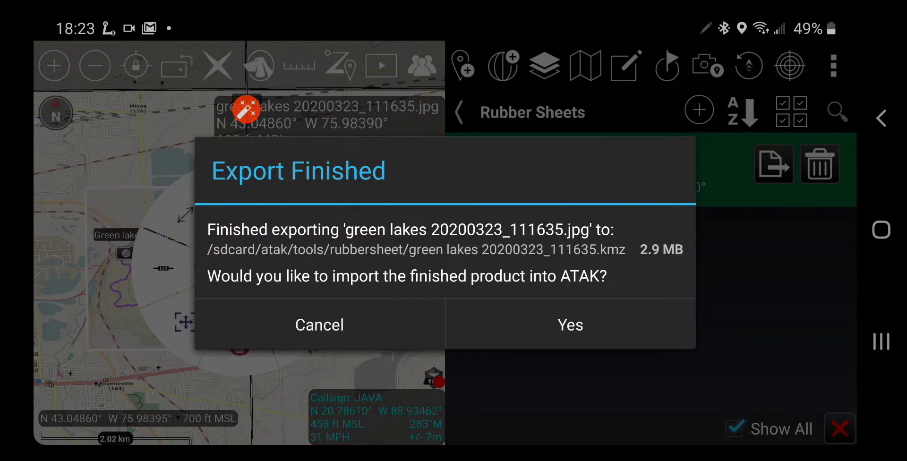
pyautogui.click(320, 324)
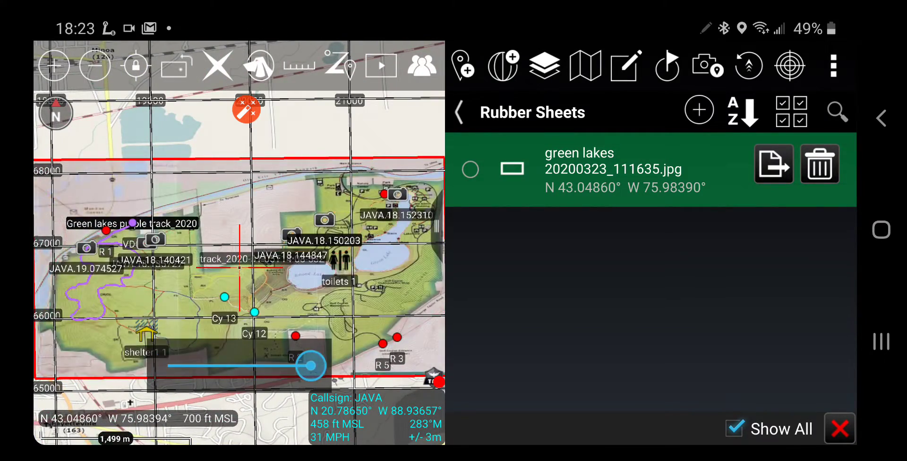
# Set the overlay's transparency, delete the green lakes rubber sheet, and return to Overlay Manager
pyautogui.moveTo(309, 363); pyautogui.dragTo(217, 366)
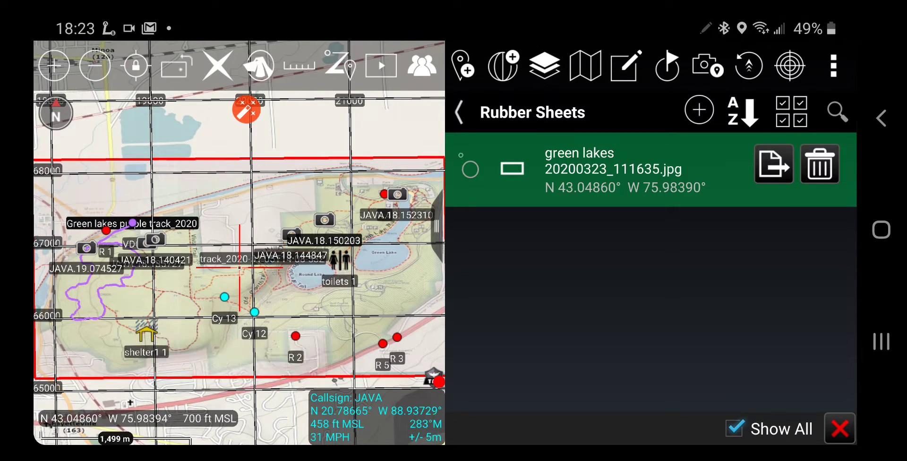
pyautogui.click(469, 170)
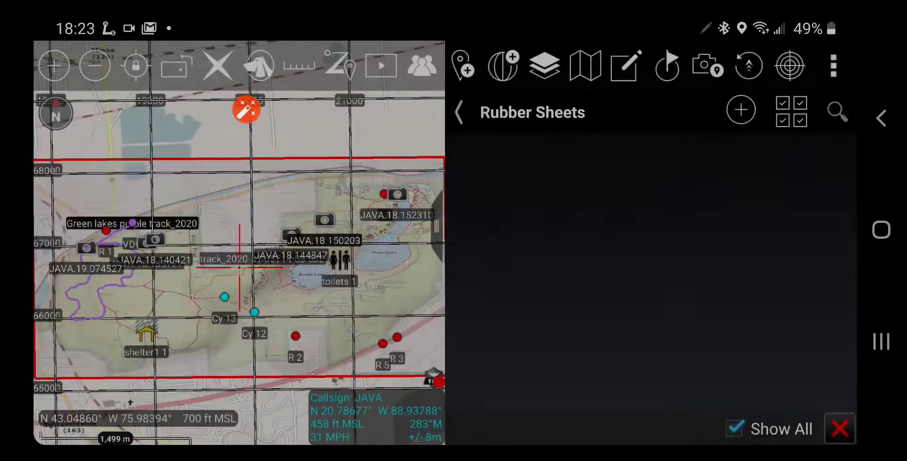
pyautogui.click(460, 112)
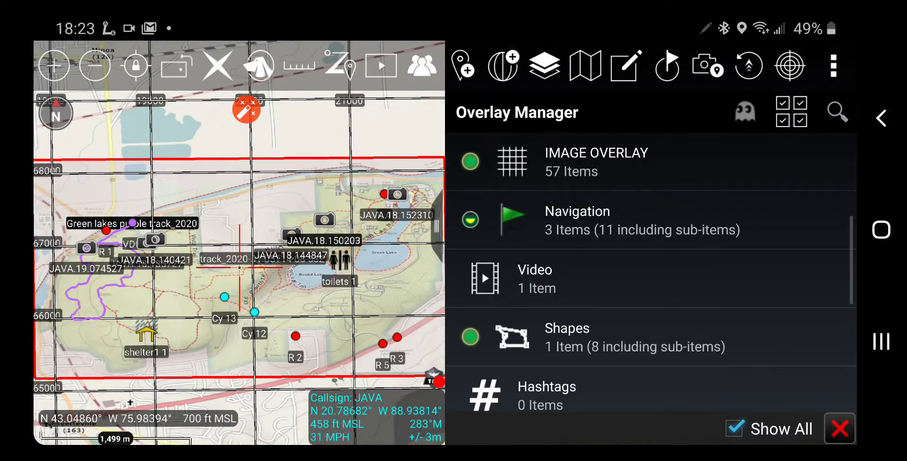